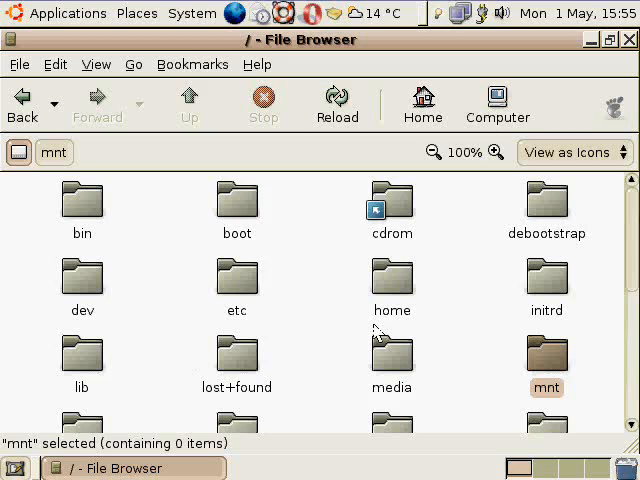
- Scroll through proc's 128 items, from numbered process folders down to system entries and files
scroll("down", 3)
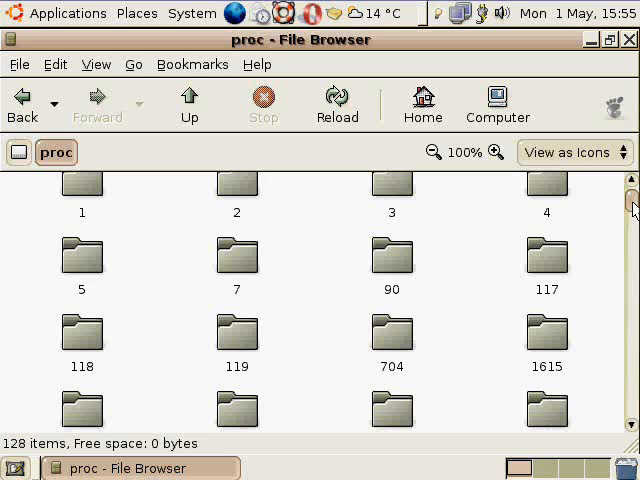
scroll("down", 3)
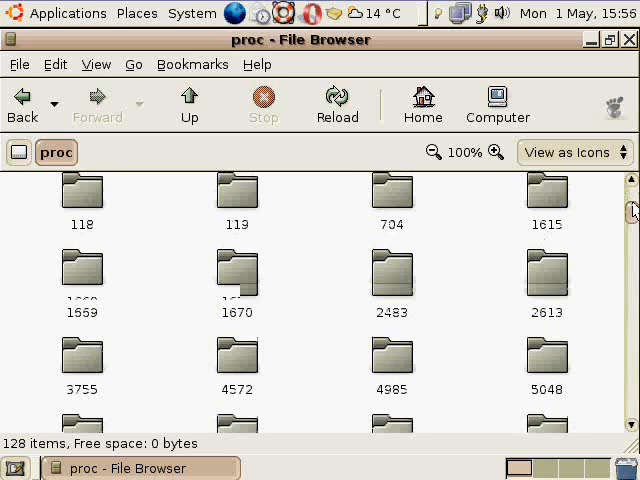
scroll("down", 3)
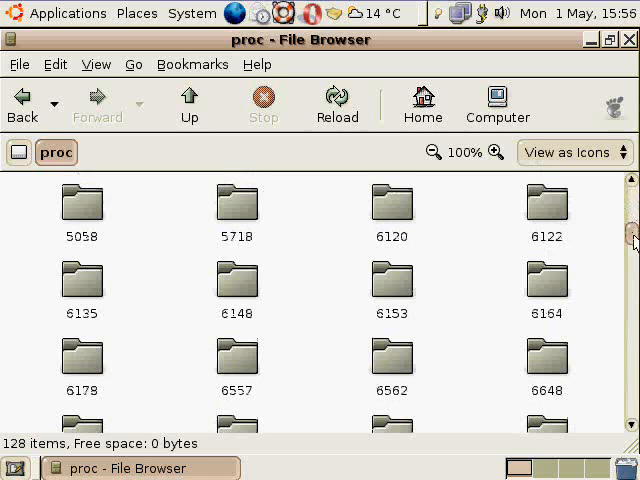
scroll("down", 3)
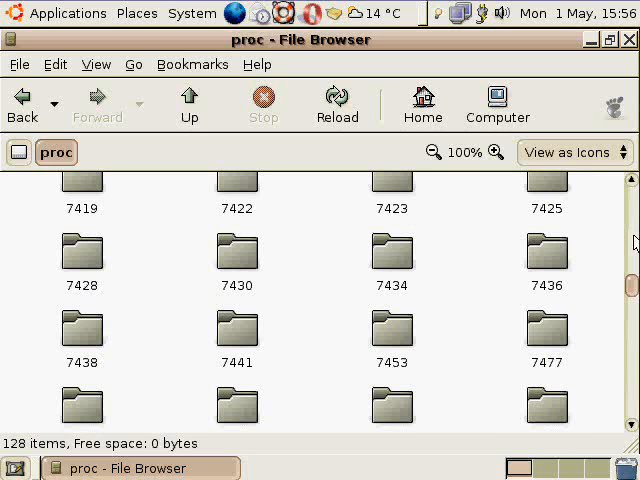
scroll("down", 3)
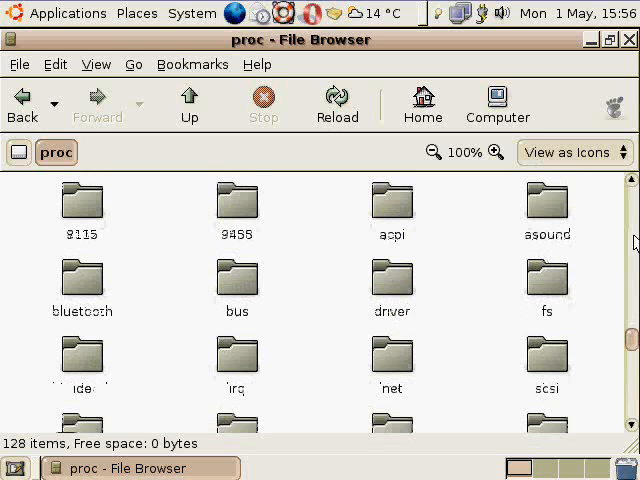
scroll("down", 3)
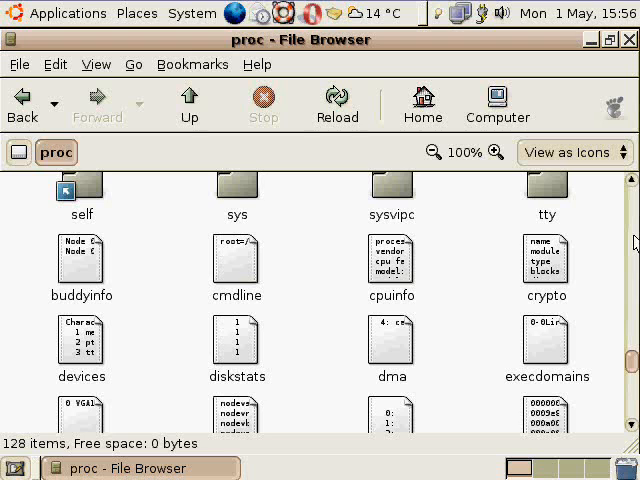
scroll("down", 3)
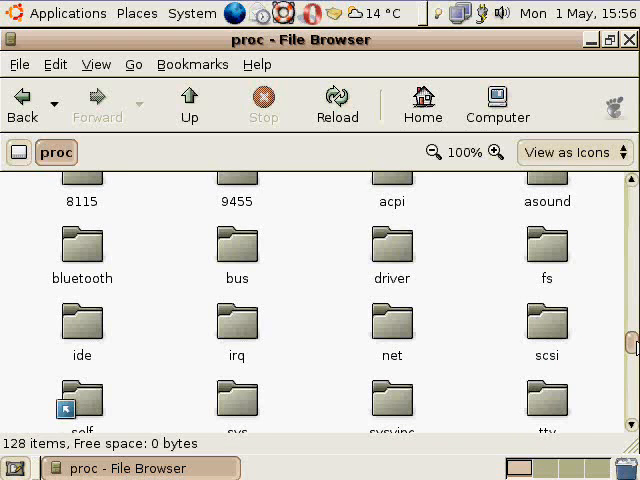
scroll("down", 3)
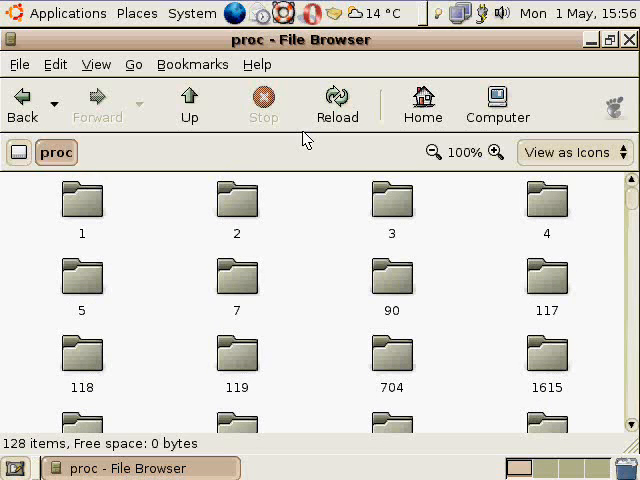
- Go up from proc to / and open the root folder holding only dbootstrap_settings
left_click(189, 104)
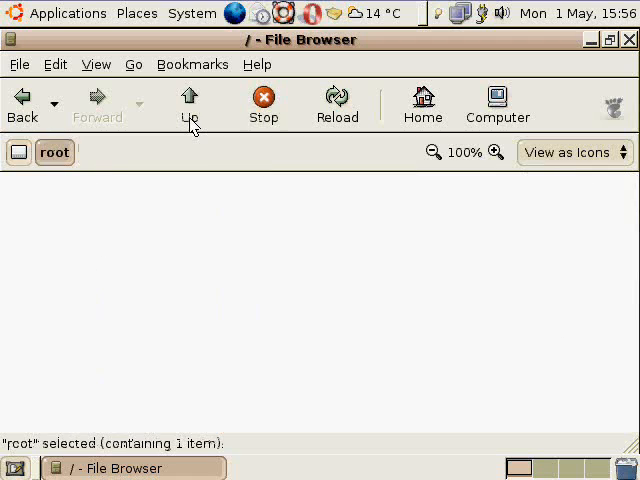
double_click(55, 152)
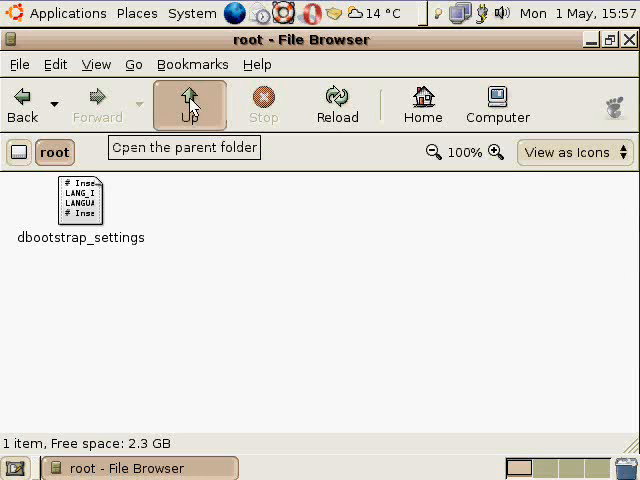
- Open sbin's 216 items, select fdisk to see its 71.5 KB size, then return to /
left_click(189, 103)
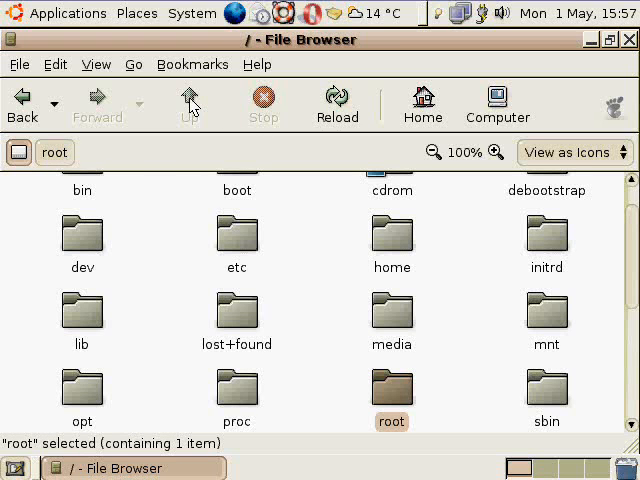
double_click(547, 393)
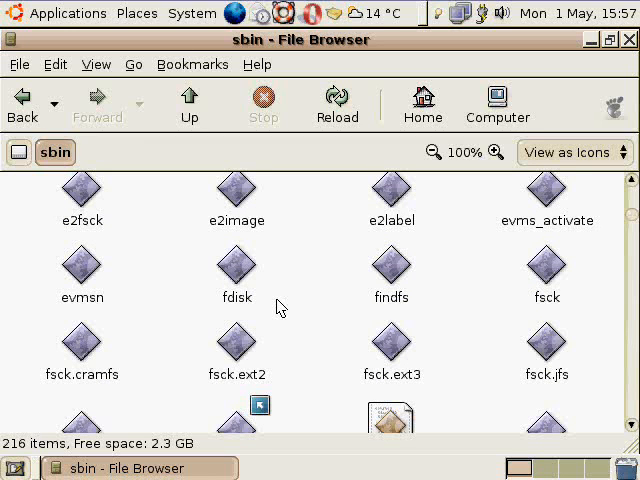
left_click(237, 266)
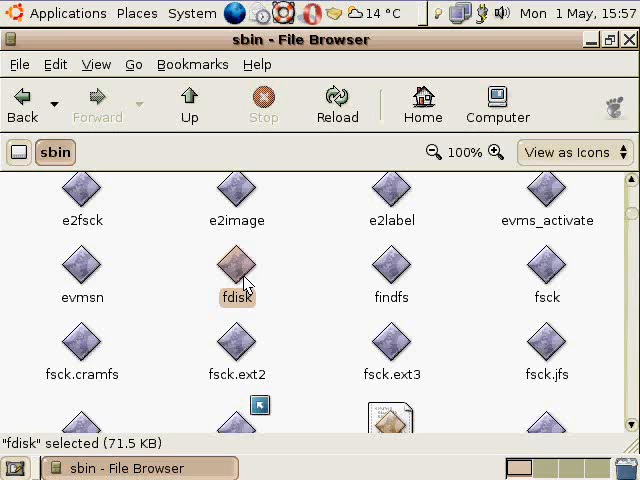
mouse_move(315, 275)
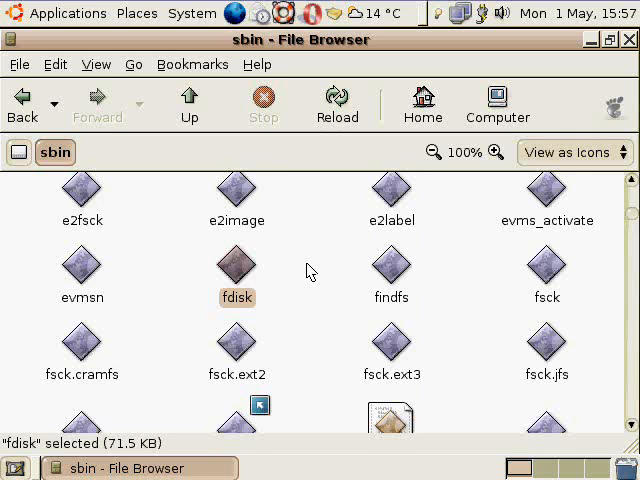
left_click(189, 100)
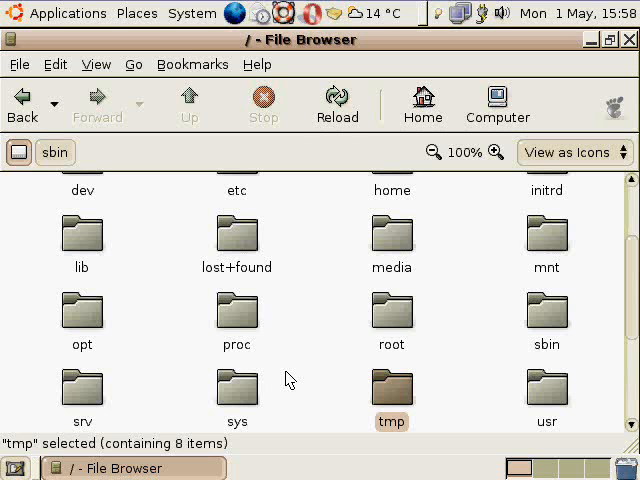
double_click(392, 390)
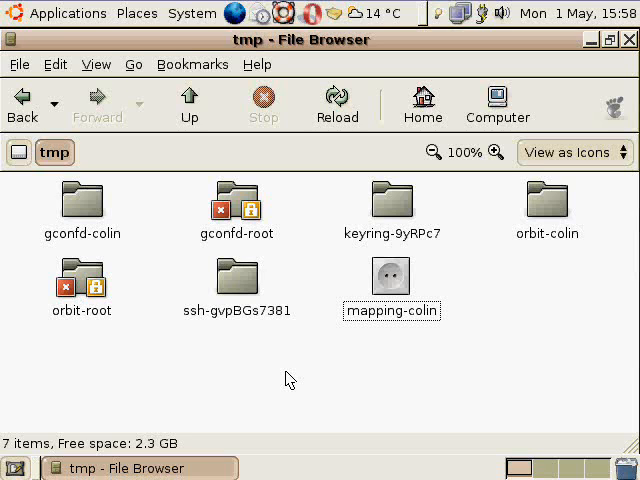
mouse_move(175, 312)
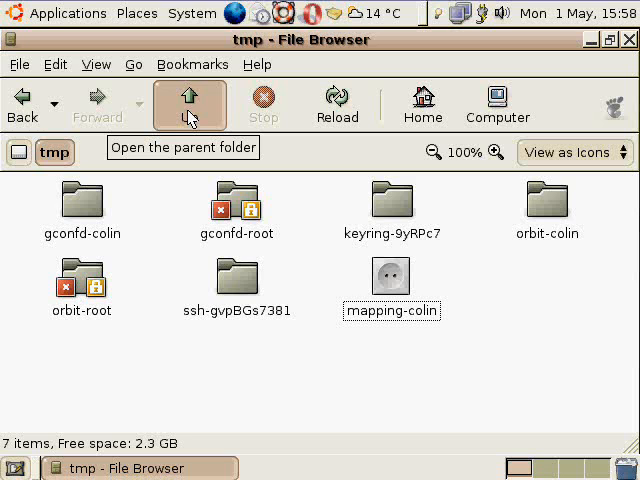
left_click(189, 103)
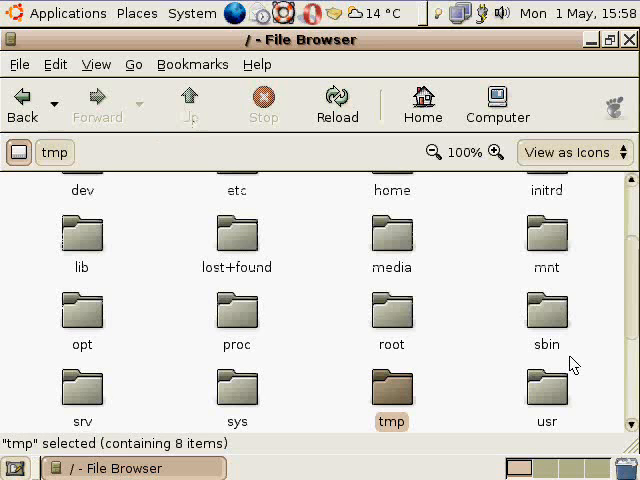
- Select and open /usr, showing its 11 folders such as bin, doc, games, lib and share
left_click(547, 393)
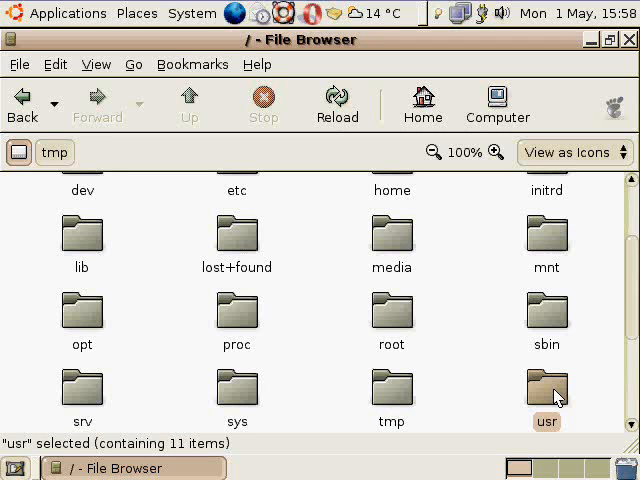
double_click(547, 391)
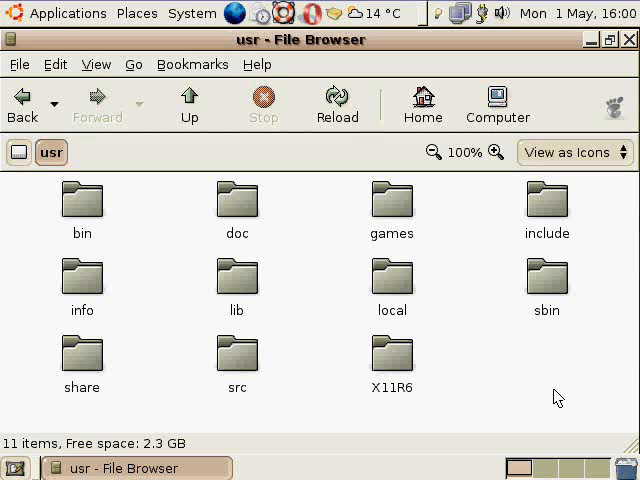
mouse_move(351, 331)
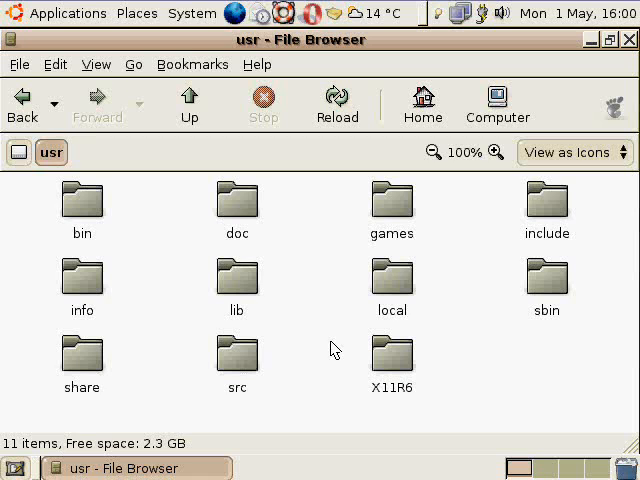
mouse_move(391, 293)
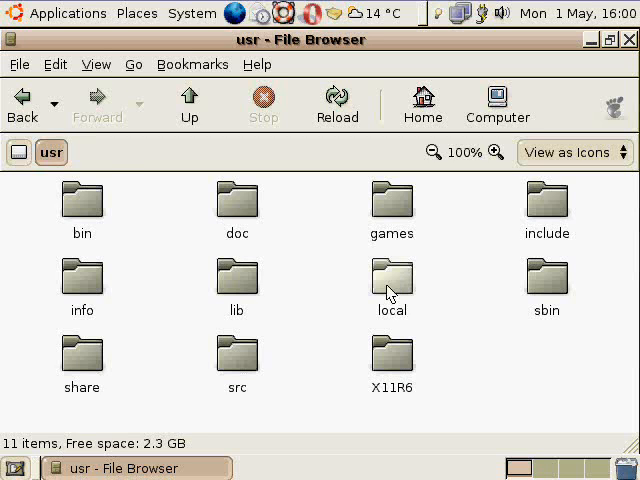
- Visit /usr/local's 8 subfolders and its empty bin folder, then climb back up to usr
double_click(392, 282)
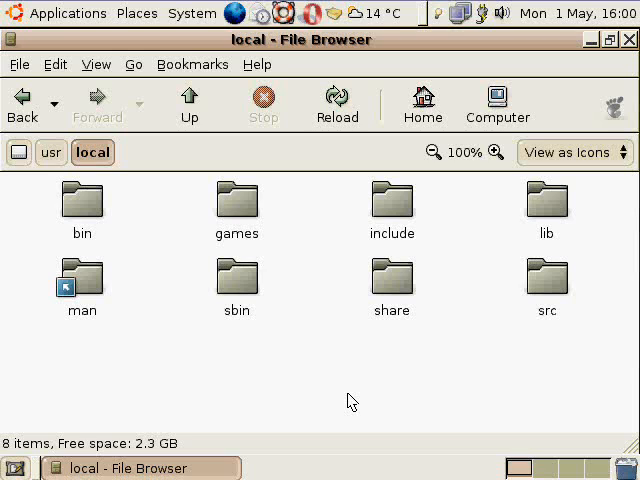
mouse_move(276, 396)
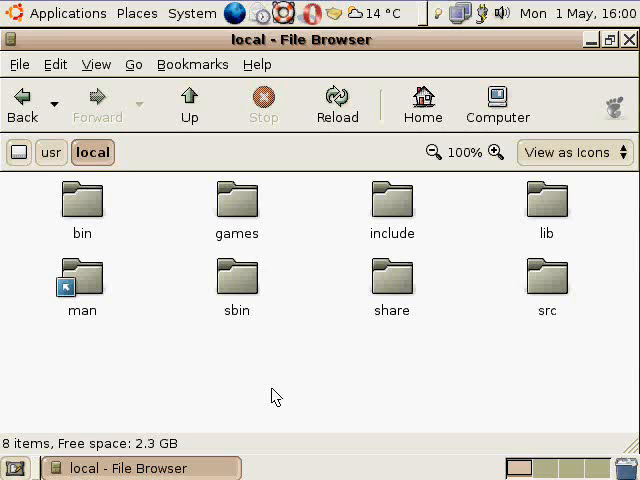
mouse_move(178, 364)
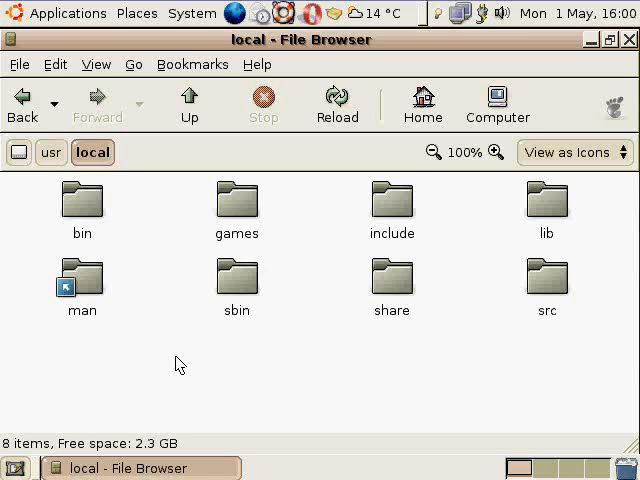
double_click(82, 200)
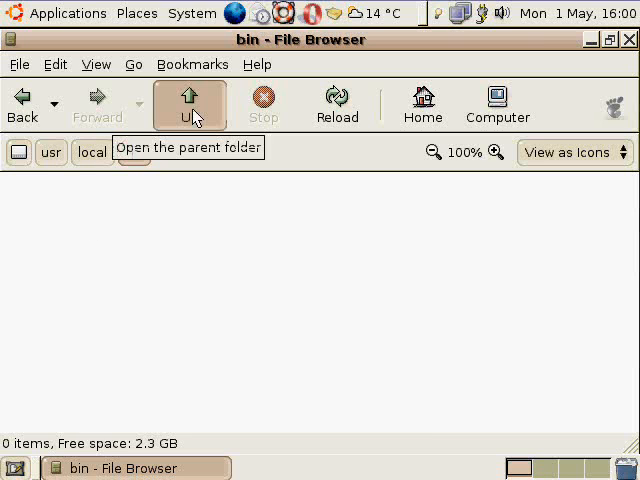
left_click(189, 100)
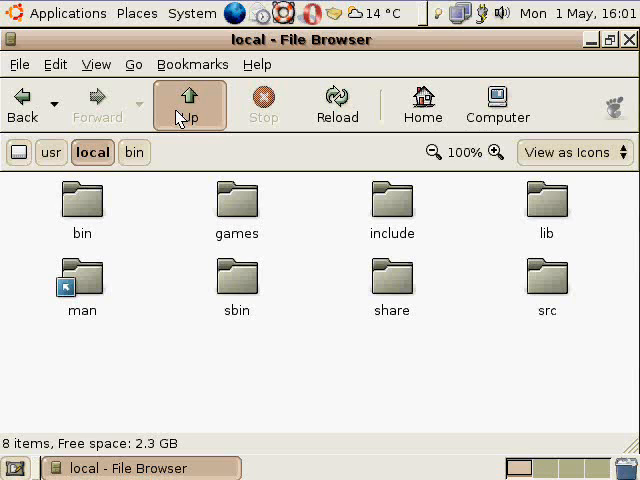
mouse_move(197, 186)
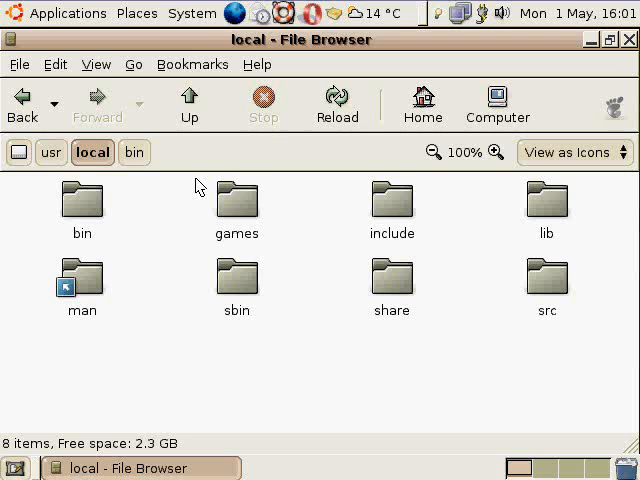
left_click(189, 103)
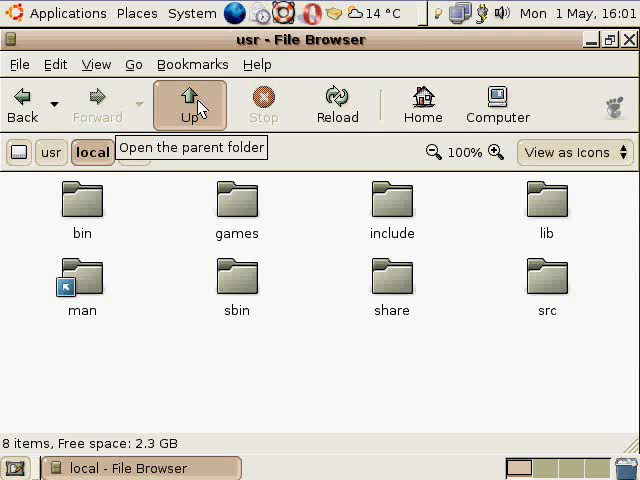
left_click(189, 104)
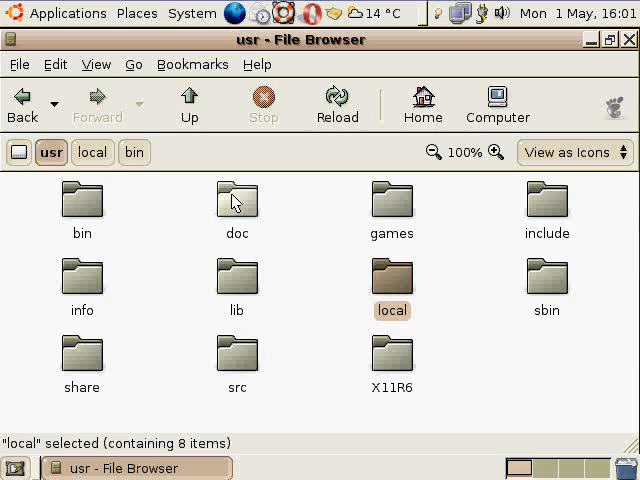
- Open usr's doc folder with its 8 linked items, then move on to the var folder
double_click(237, 200)
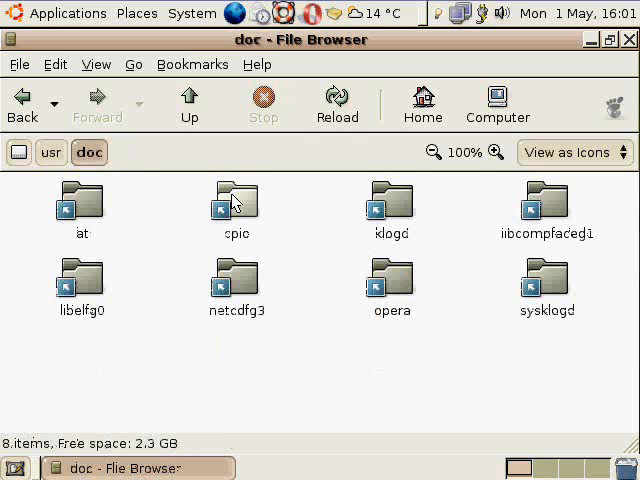
left_click(189, 103)
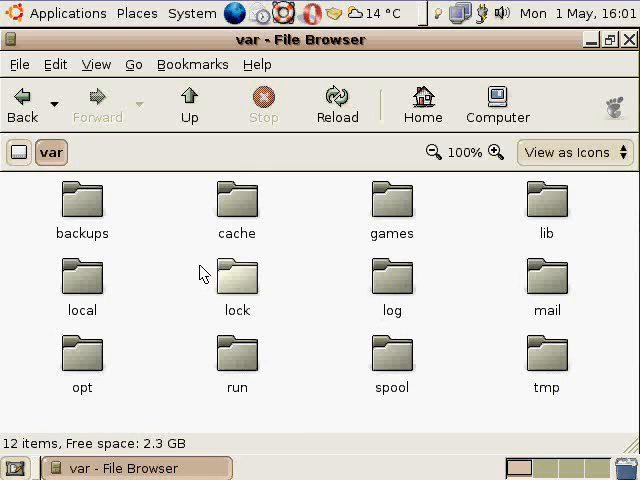
left_click(392, 275)
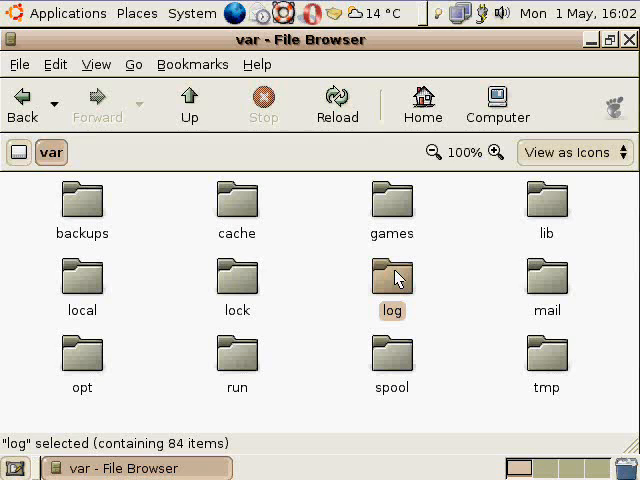
mouse_move(177, 235)
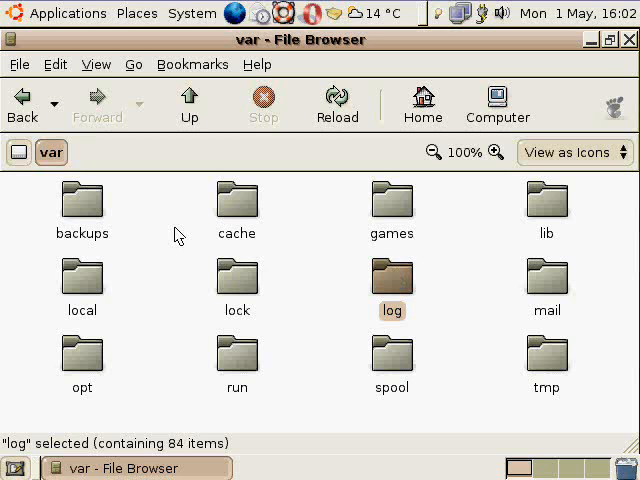
mouse_move(189, 104)
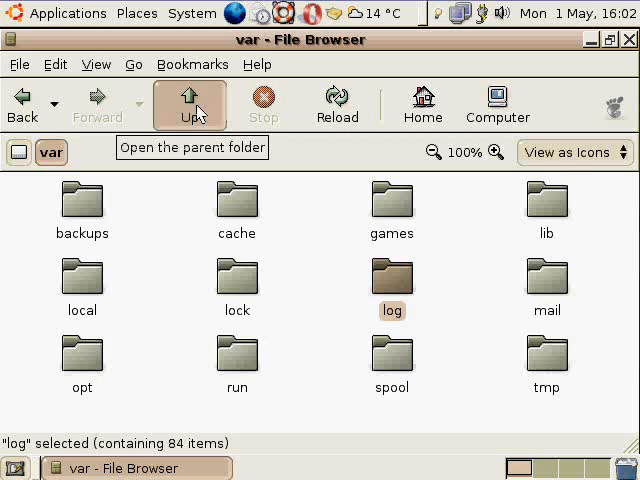
- Go up from var to / and scroll back to the top of the listing
left_click(189, 103)
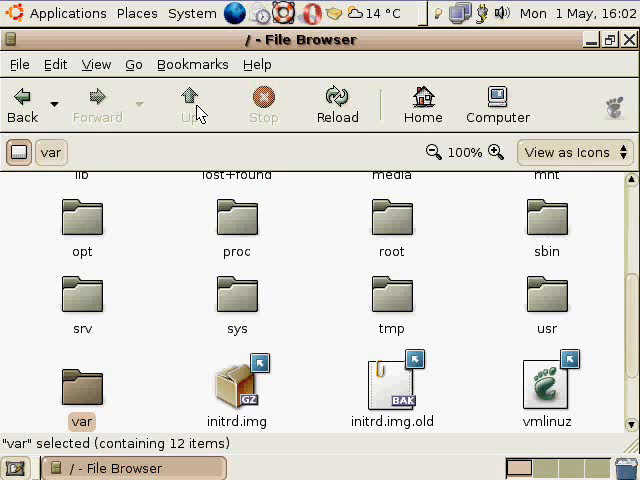
scroll("up", 3)
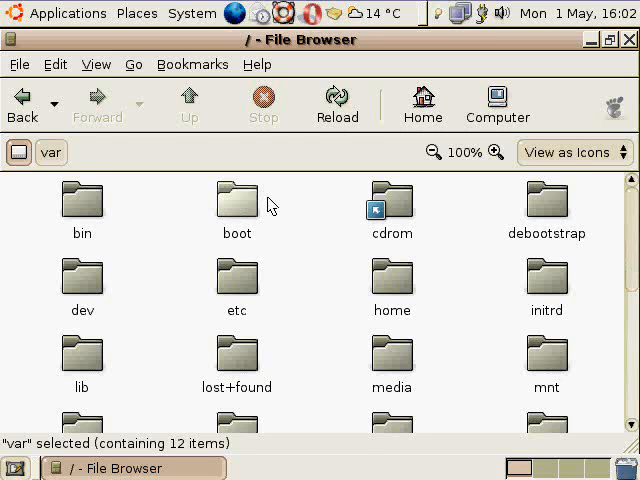
- Open boot, scroll through its 12 kernel and grub items, and select grub (10 items)
double_click(236, 200)
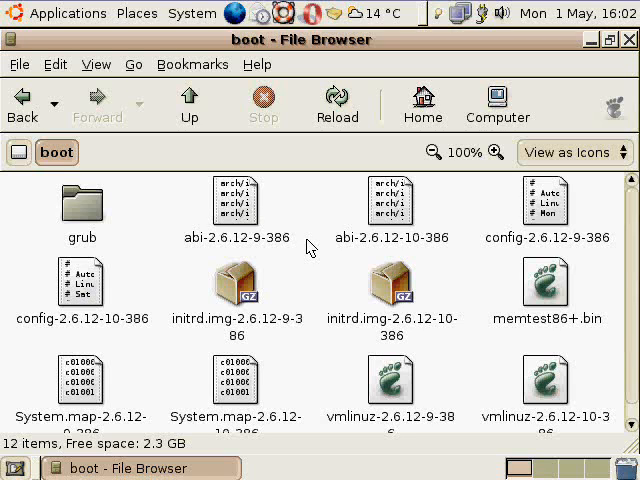
mouse_move(625, 263)
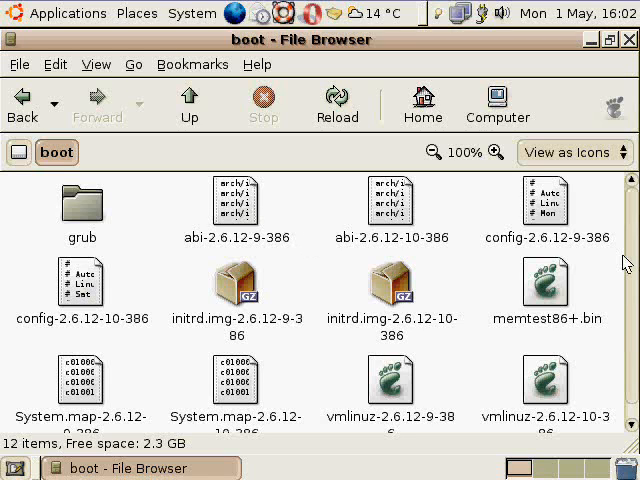
scroll("down", 3)
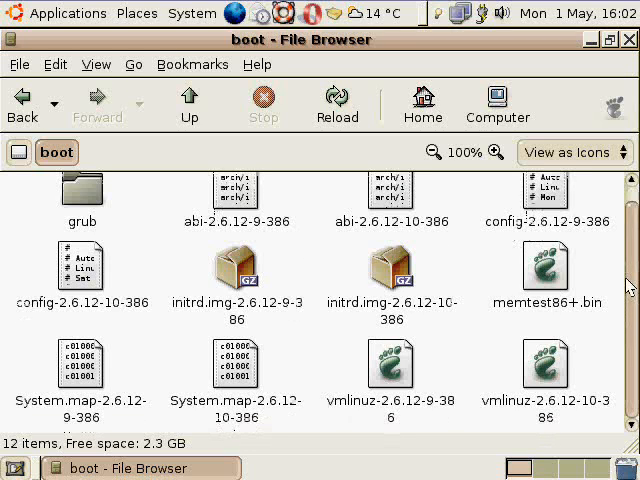
scroll("down", 3)
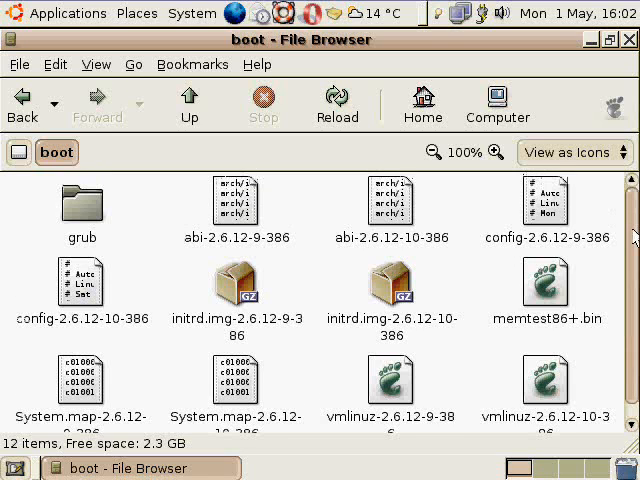
left_click(82, 205)
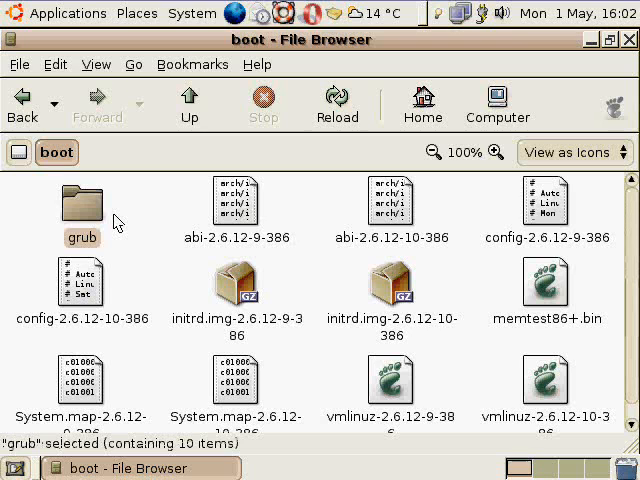
- Open grub to view its 10 boot files, then go up through boot to /
double_click(81, 200)
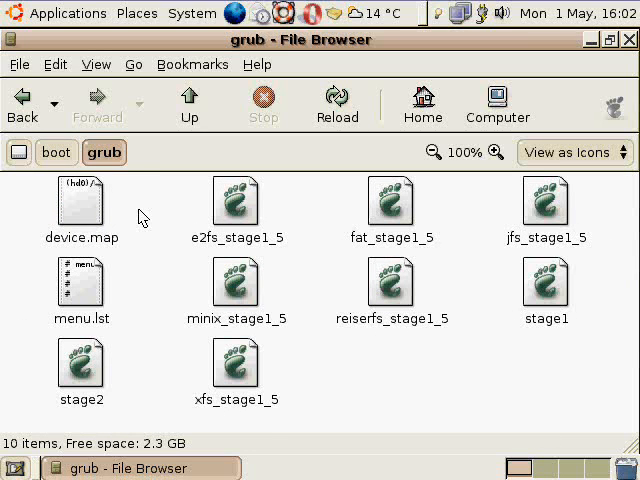
mouse_move(189, 103)
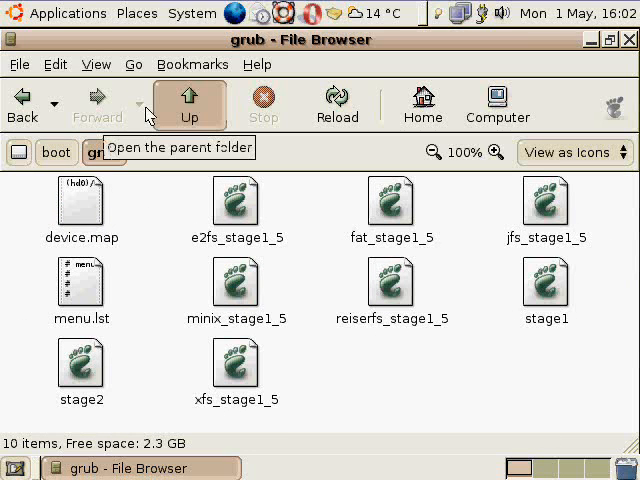
left_click(189, 103)
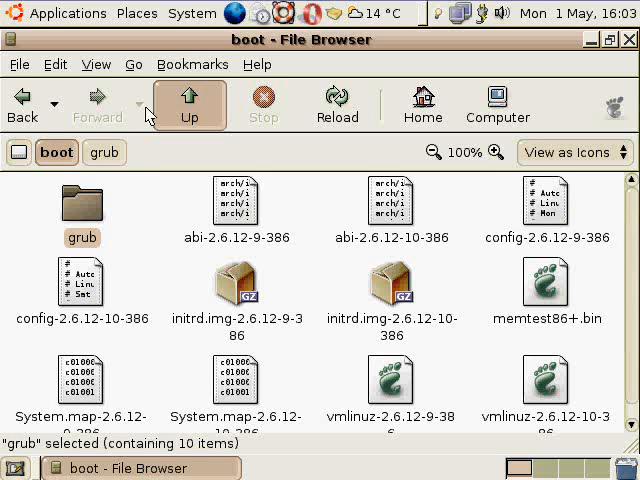
left_click(189, 103)
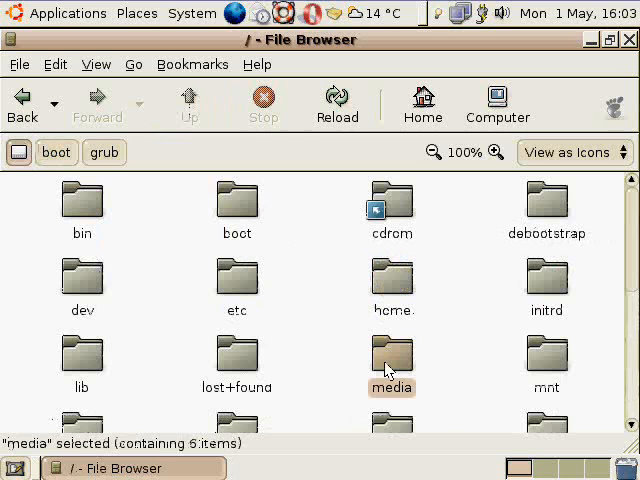
- Open /media, showing cdrom, cdrom0, usb, usb0, usbdisk and windows
double_click(391, 362)
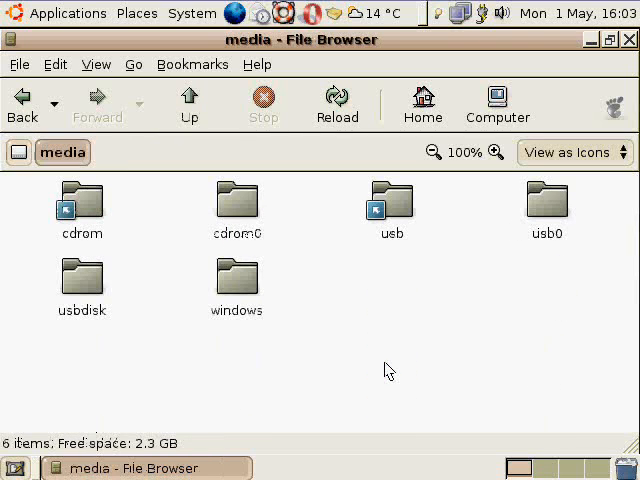
mouse_move(408, 318)
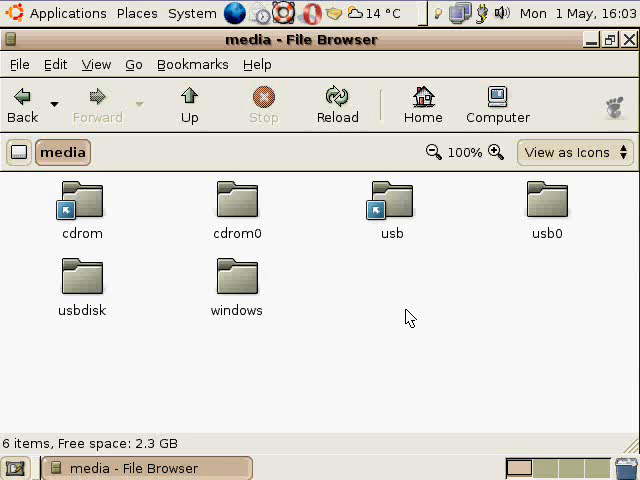
mouse_move(323, 240)
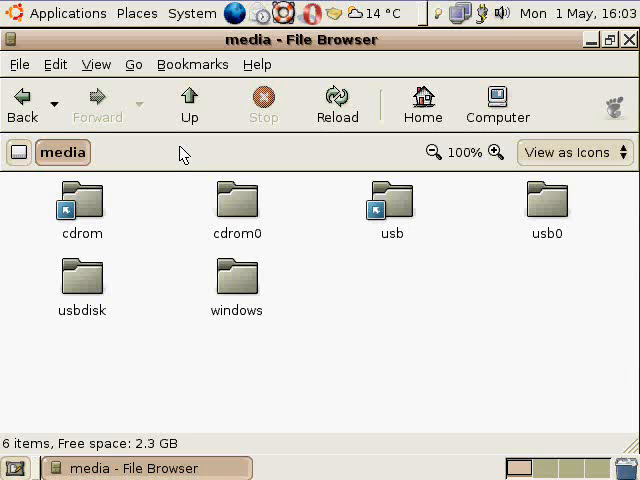
mouse_move(189, 113)
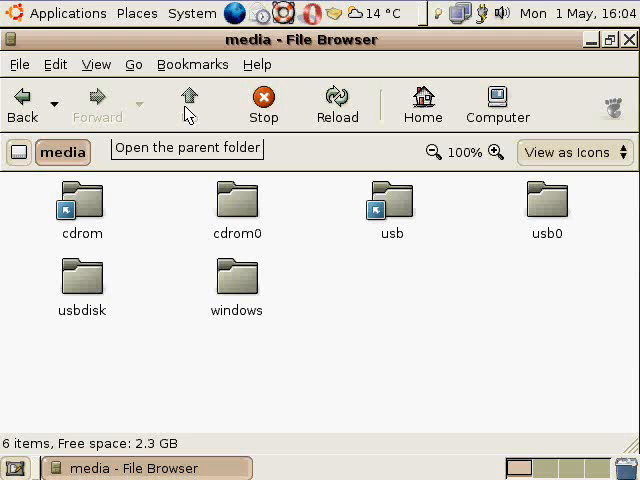
- Go up from /media to the root and open the empty /opt folder
left_click(189, 104)
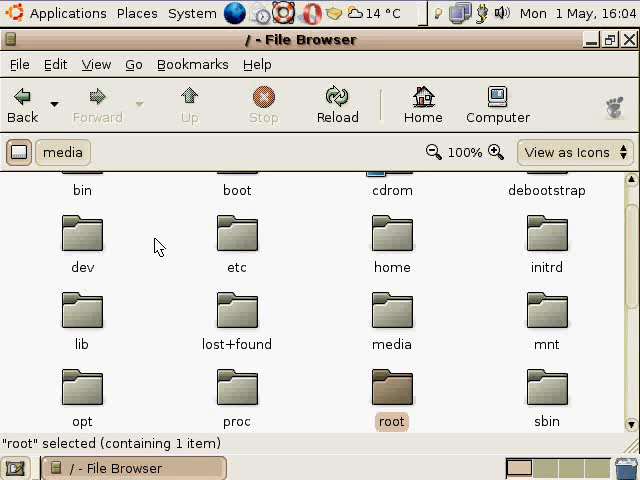
double_click(82, 396)
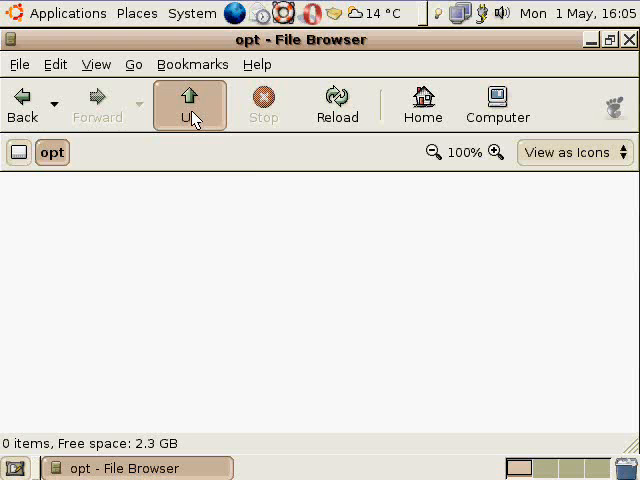
- Return from /opt to the root folder and scroll down the listing
left_click(189, 104)
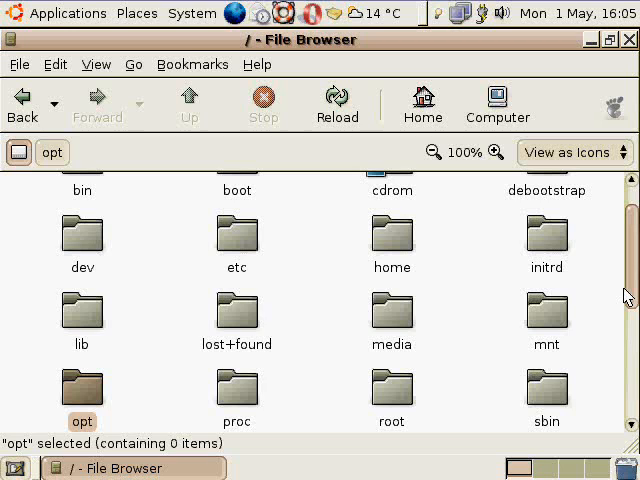
scroll("down", 3)
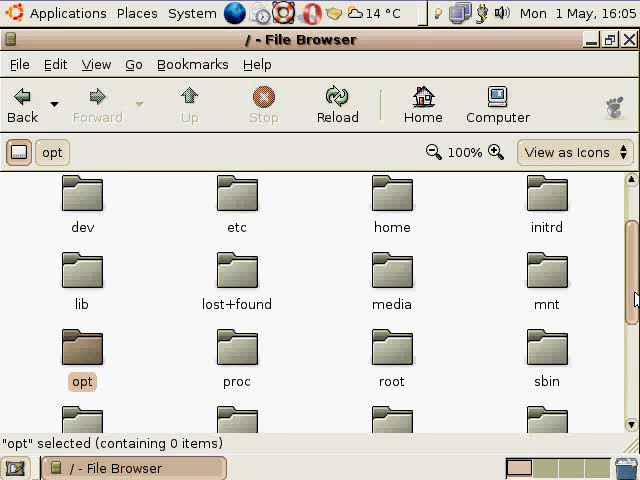